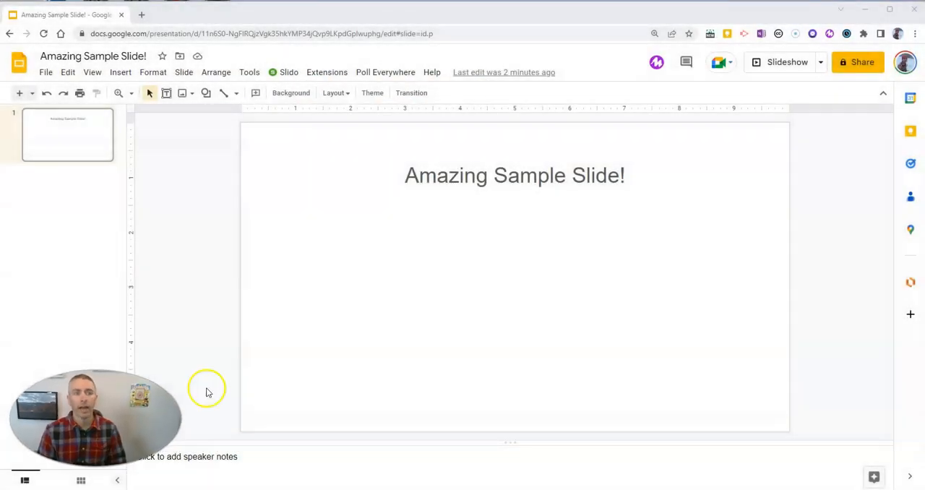
mouse_move(363, 270)
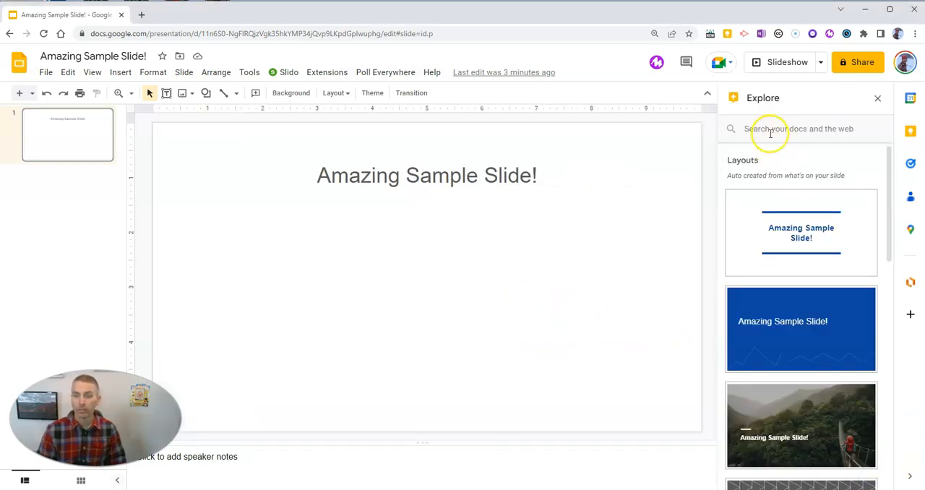
- Search Explore for 'cat' and show the image results
text(cat)
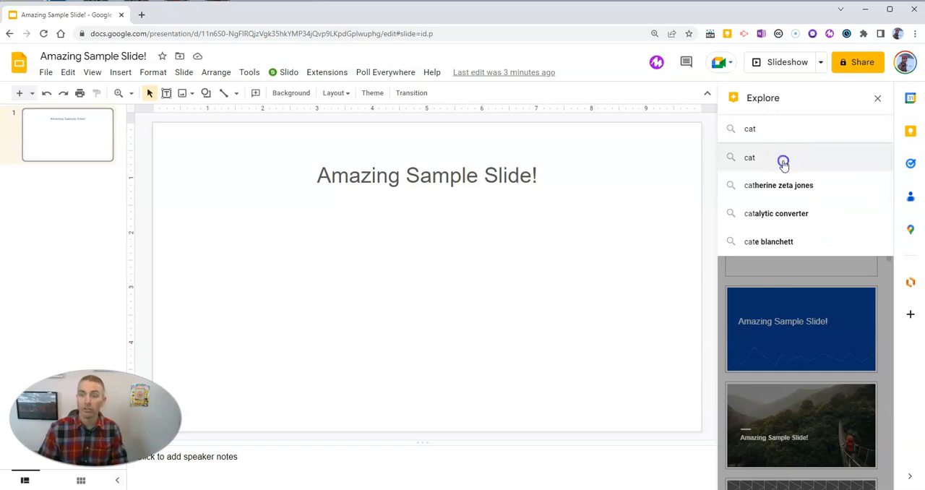
click(749, 156)
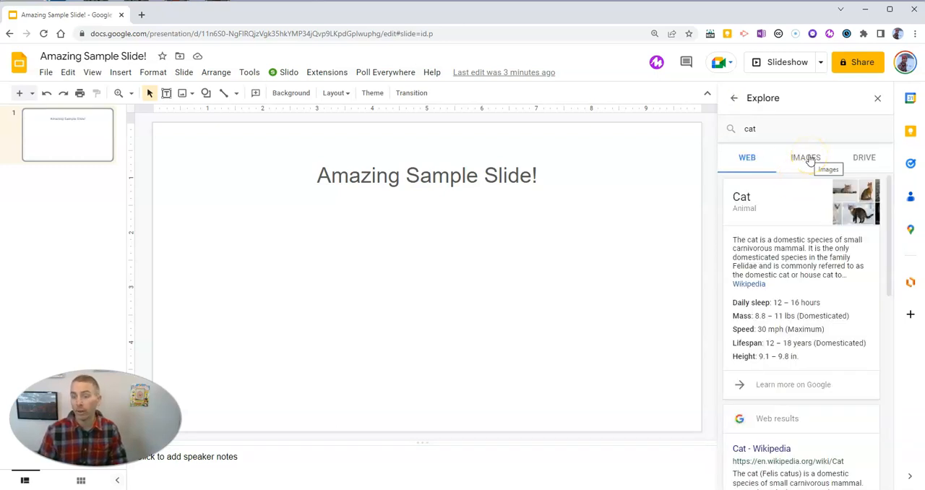
click(805, 157)
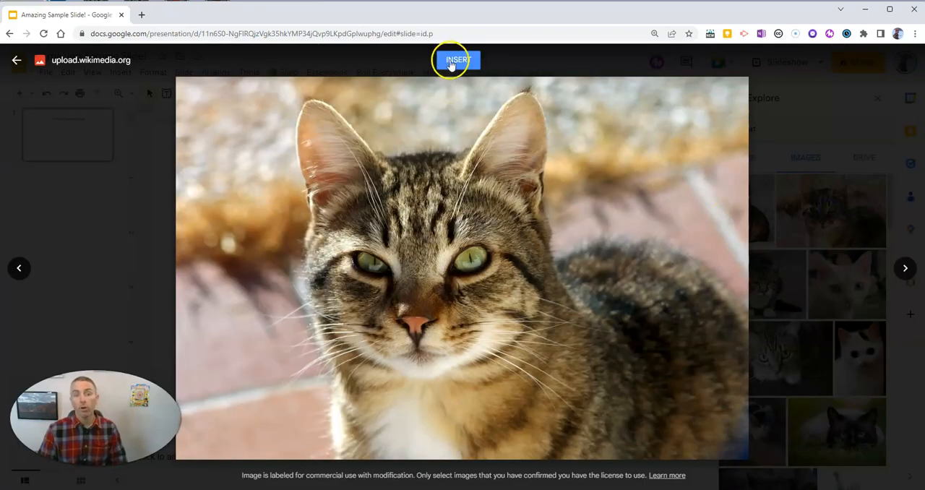
mouse_move(457, 60)
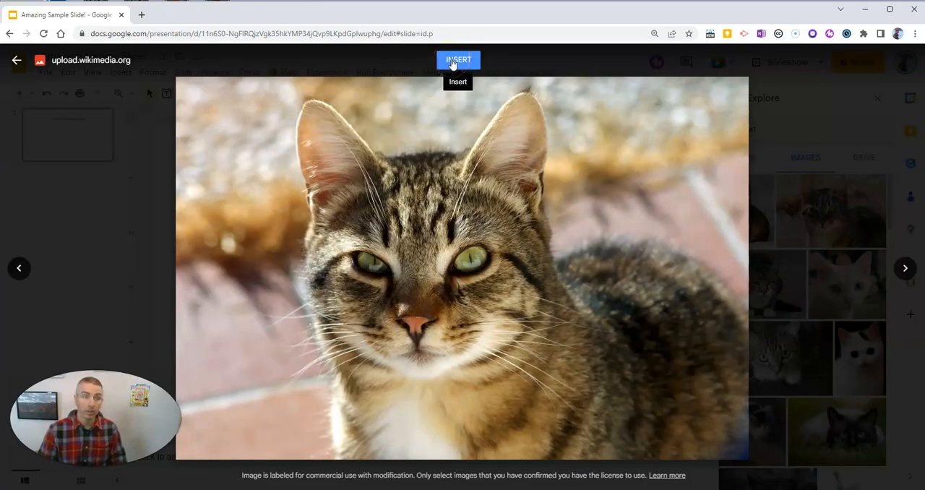
mouse_move(86, 60)
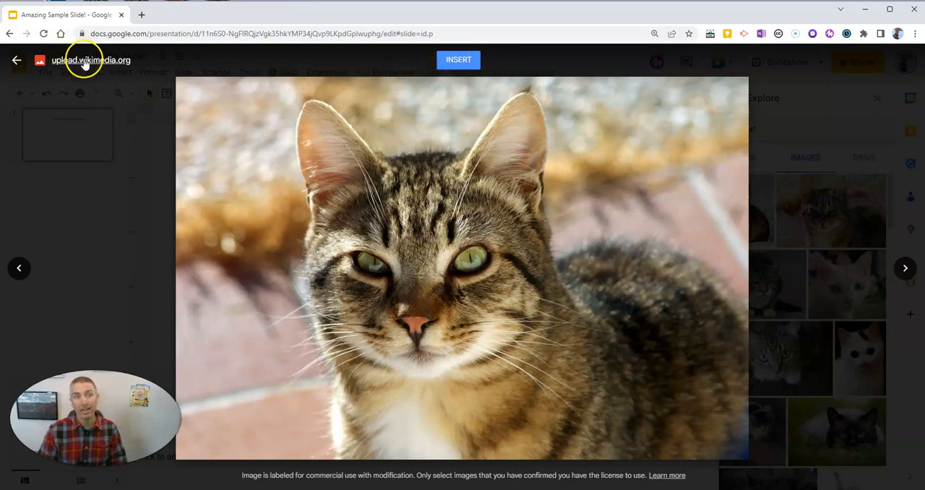
- Open the tabby photo's Wikimedia Commons page and review its CC BY-SA 3.0 licensing section
click(91, 60)
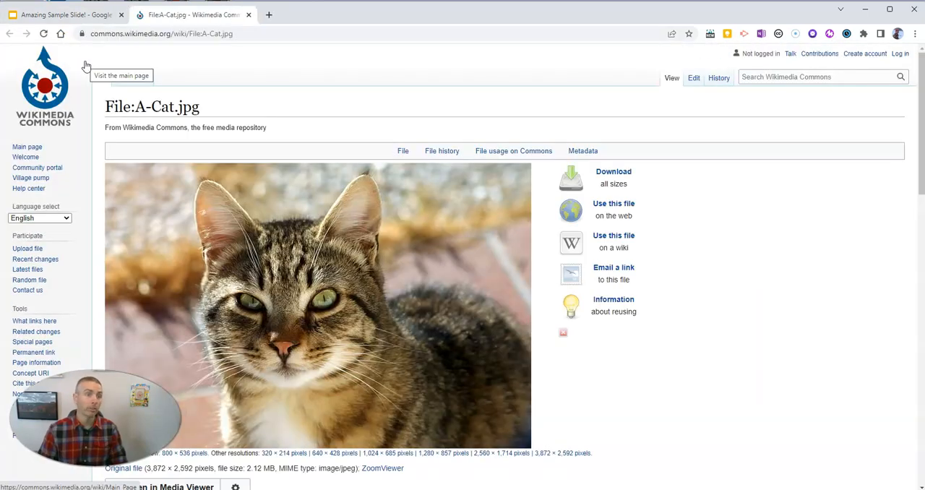
mouse_move(300, 241)
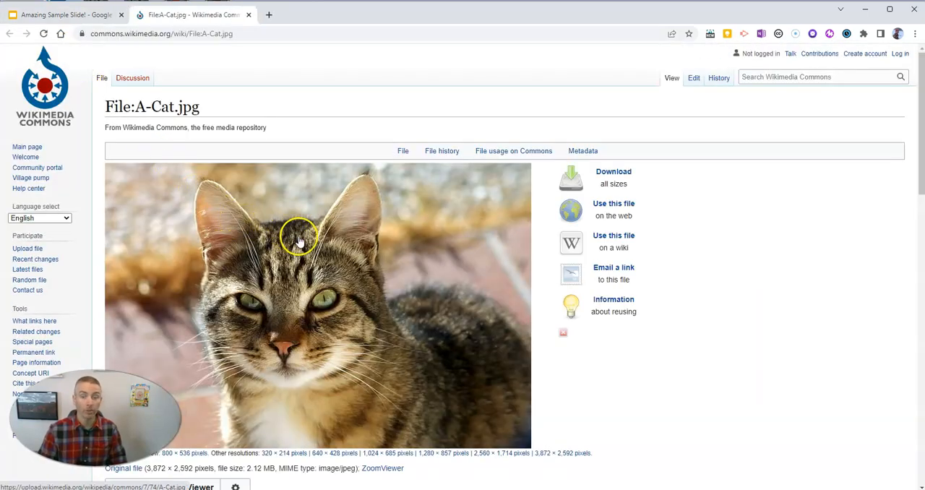
scroll(down, 3)
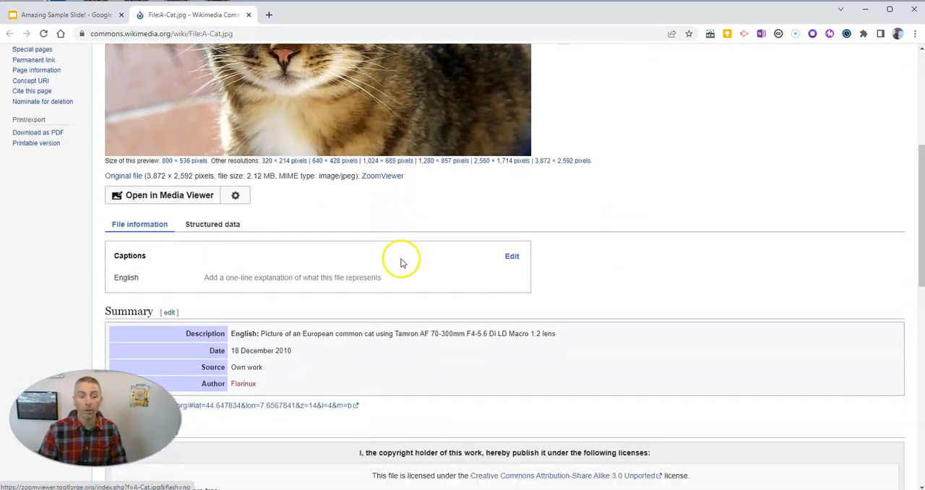
scroll(down, 3)
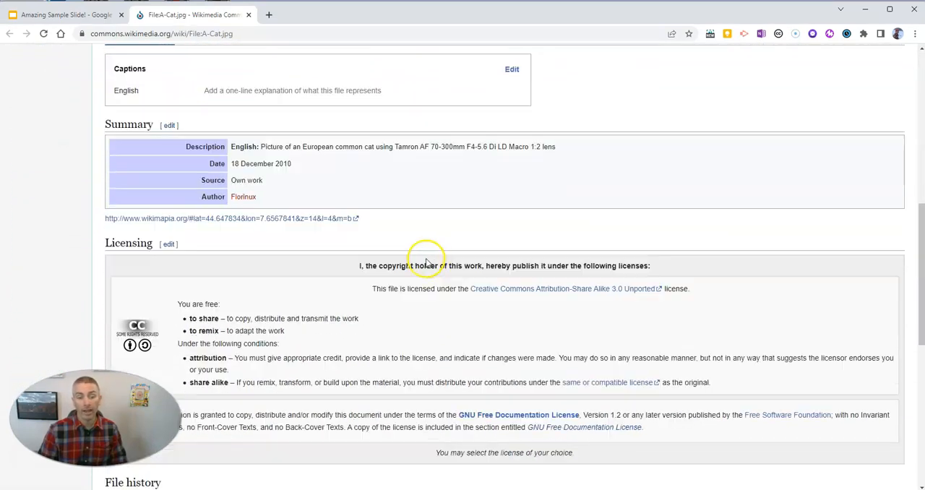
scroll(down, 3)
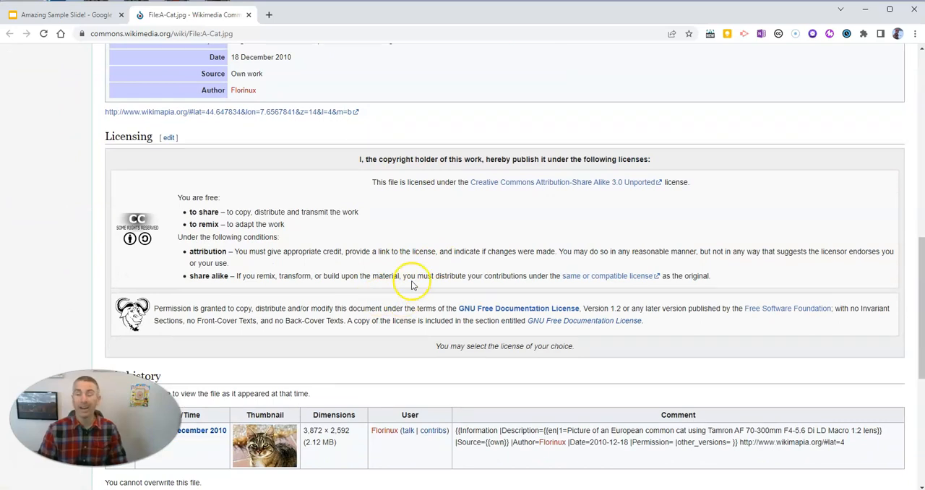
mouse_move(398, 281)
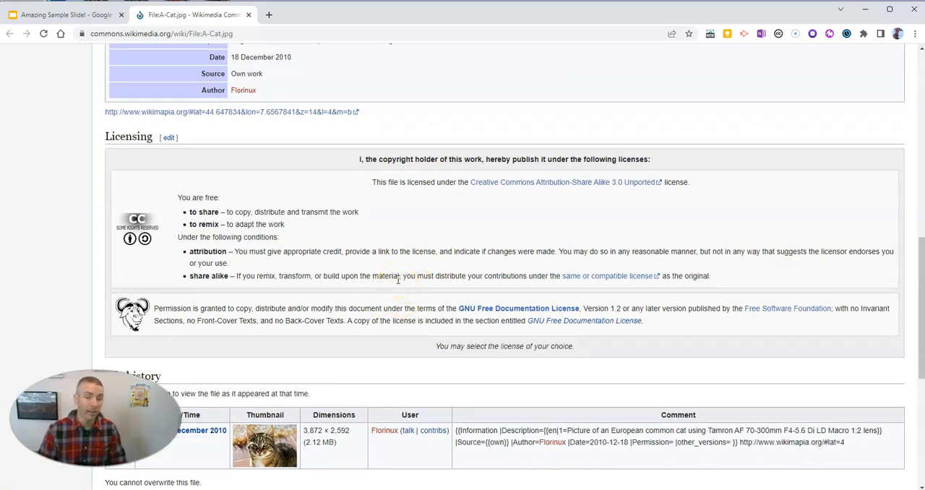
scroll(down, 3)
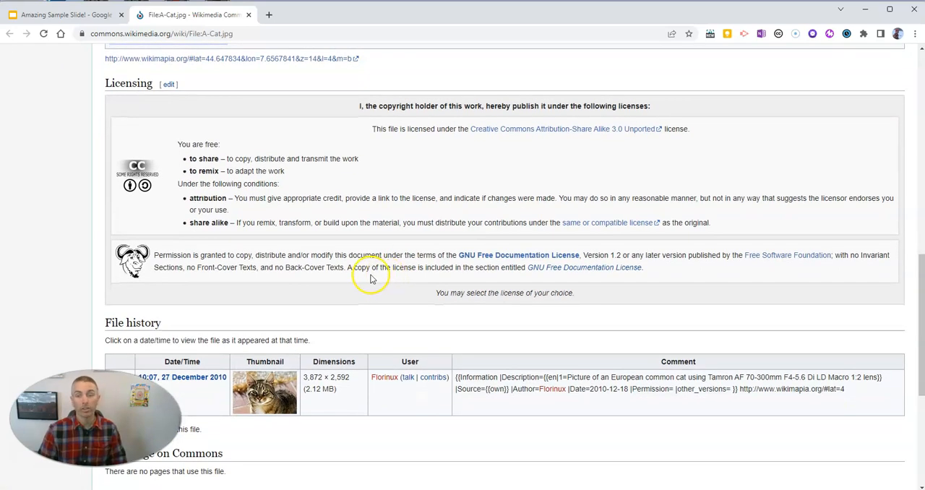
mouse_move(345, 298)
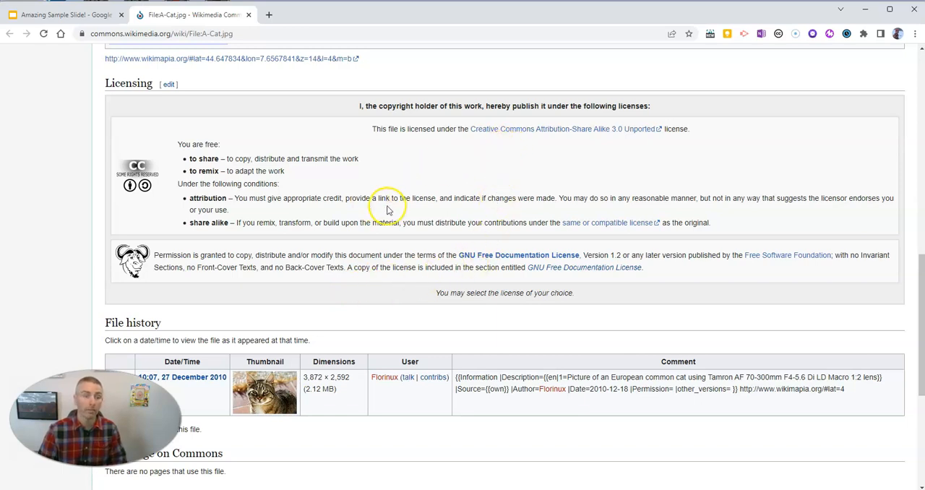
mouse_move(534, 129)
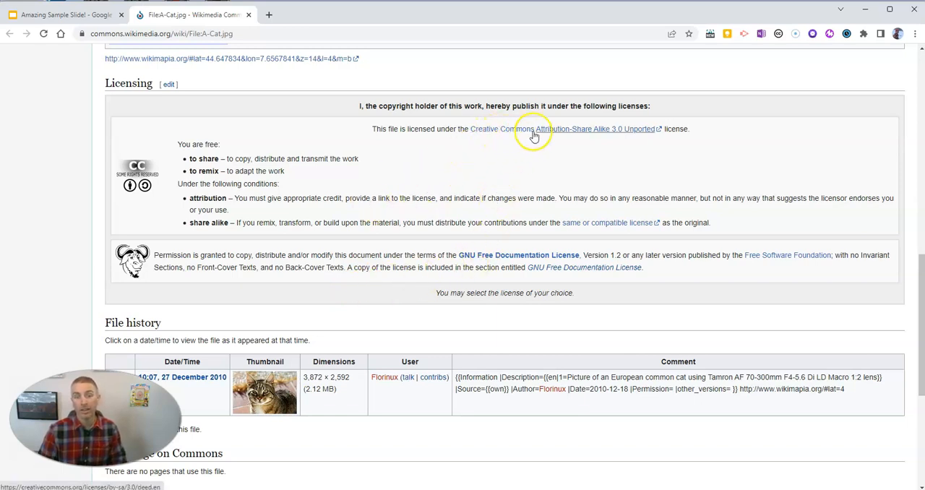
mouse_move(563, 135)
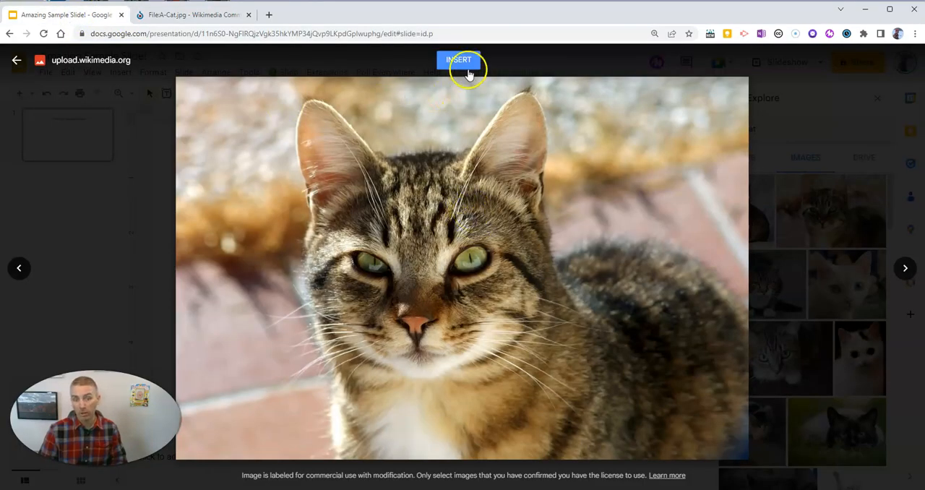
- Insert the tabby cat photo onto the slide and recheck its source page
click(458, 60)
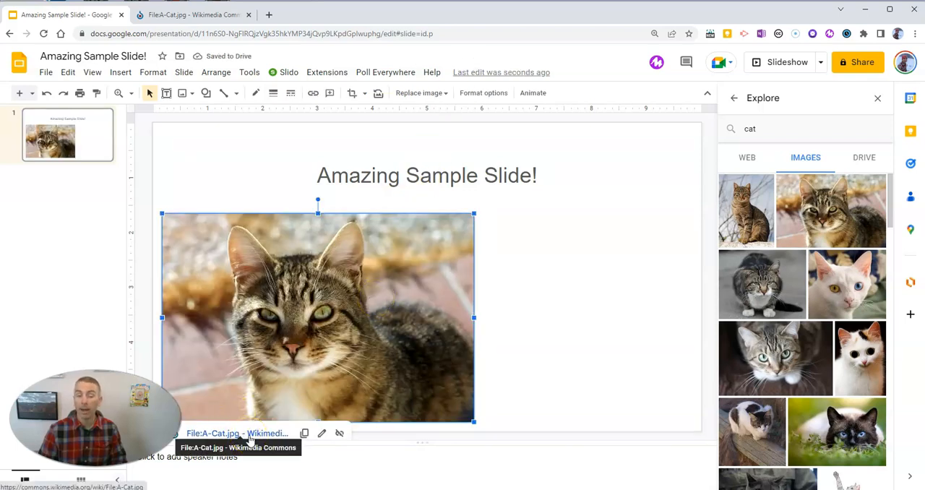
click(191, 14)
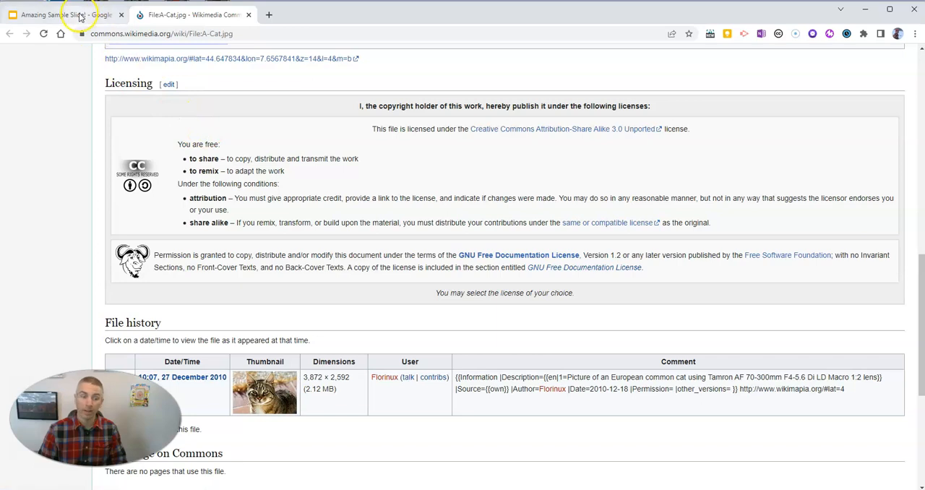
click(65, 15)
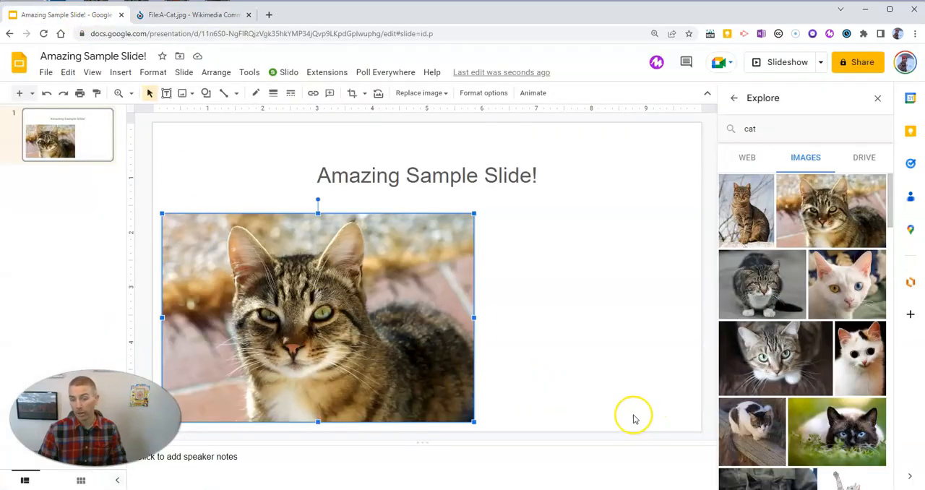
mouse_move(360, 315)
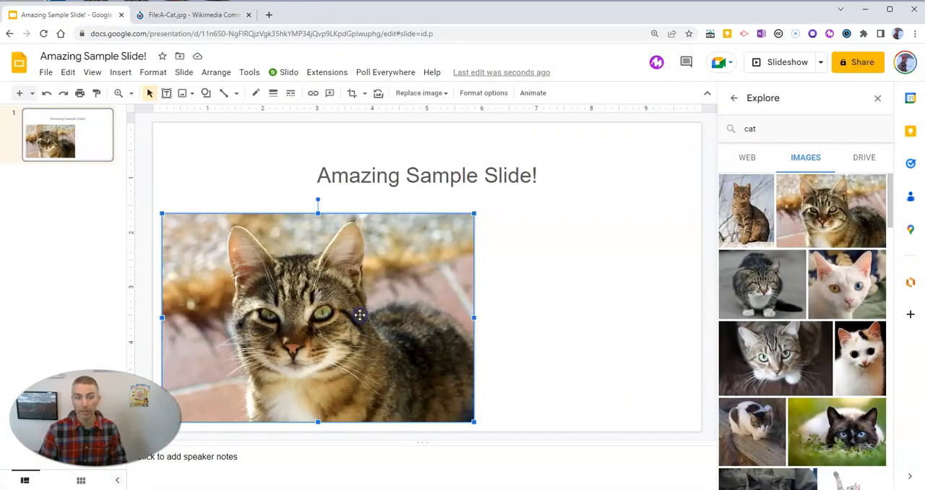
- Delete the inserted tabby cat photo, leaving only the slide title
key(Delete)
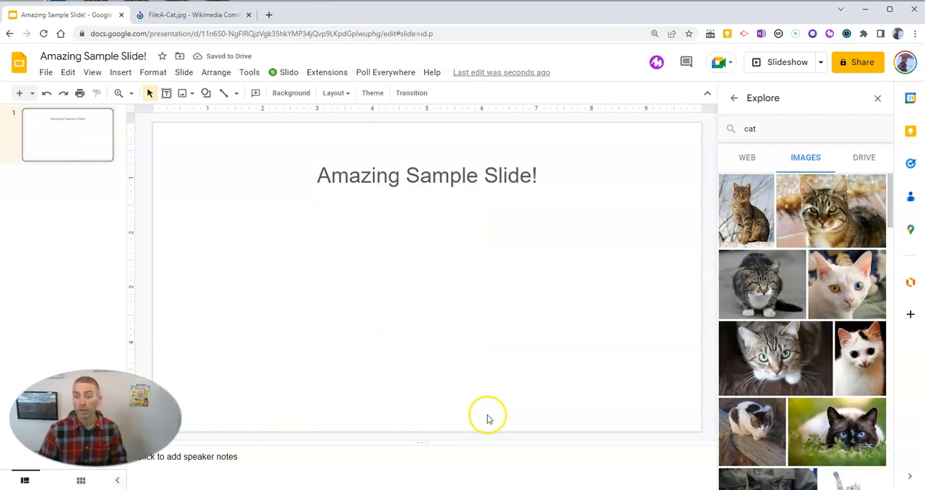
mouse_move(758, 285)
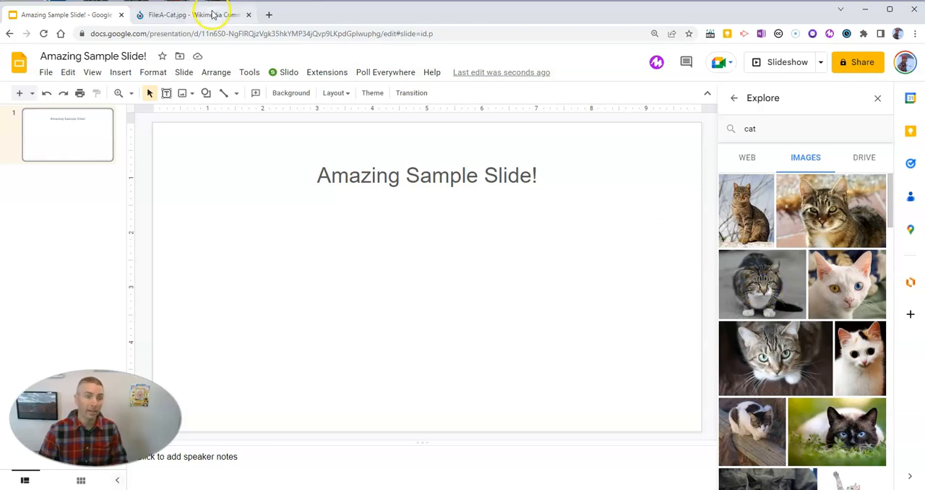
mouse_move(759, 284)
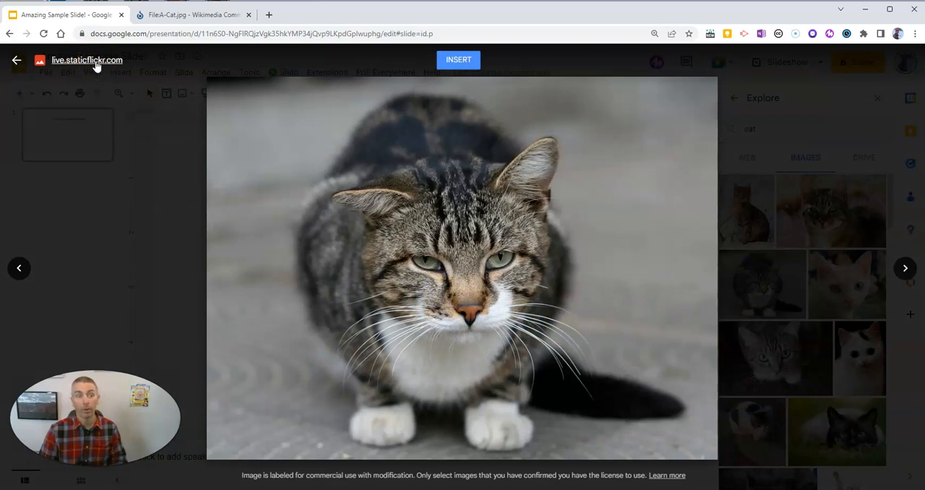
- Open the second cat photo's Flickr page and scroll to 'Some rights reserved'
click(86, 60)
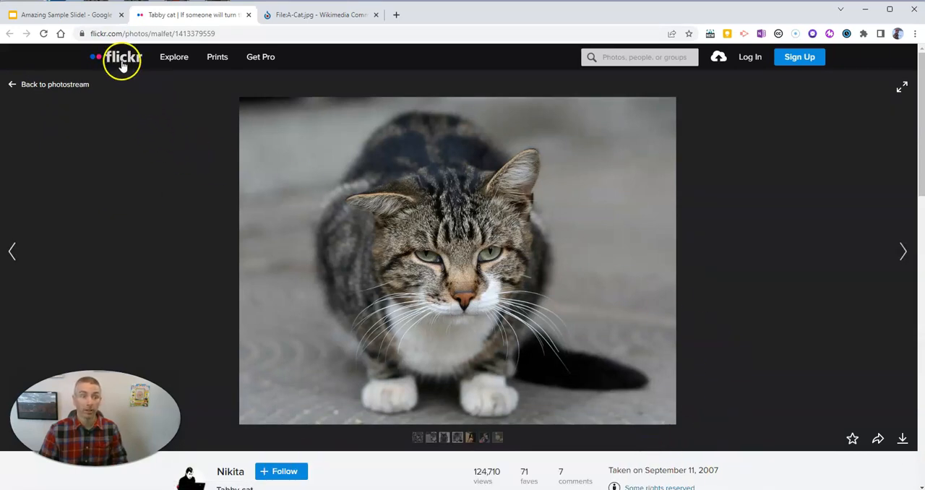
scroll(down, 3)
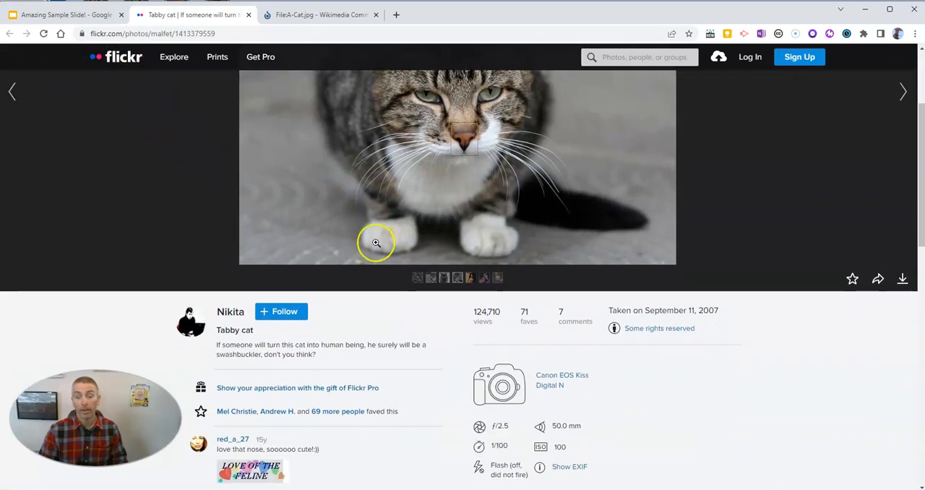
scroll(down, 3)
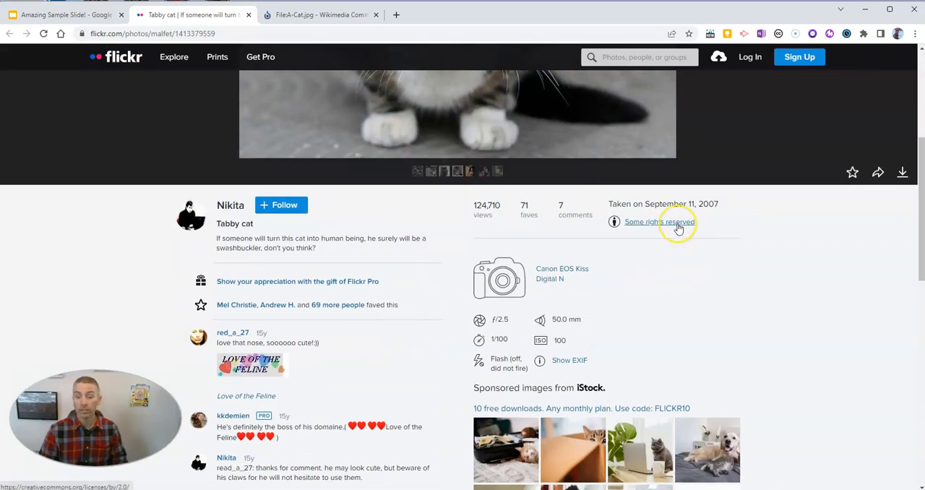
mouse_move(708, 281)
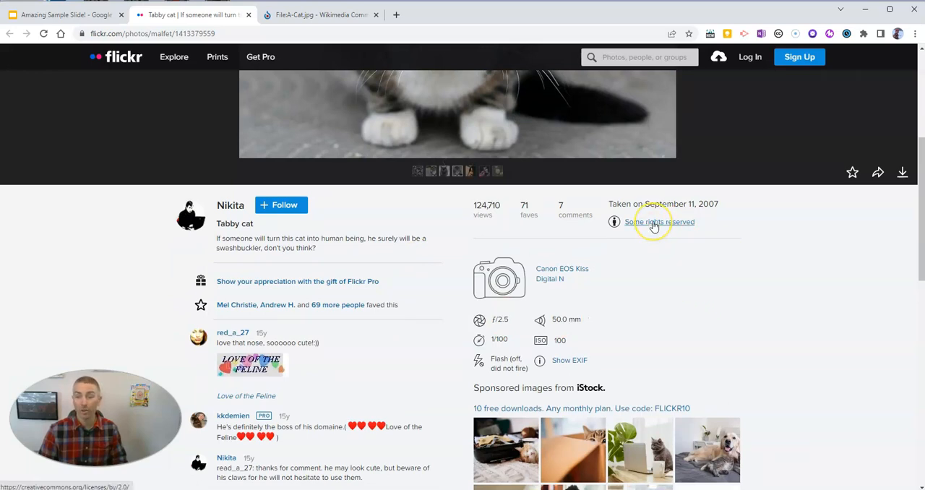
- Open the CC BY 2.0 Generic licence page and read its terms
click(654, 222)
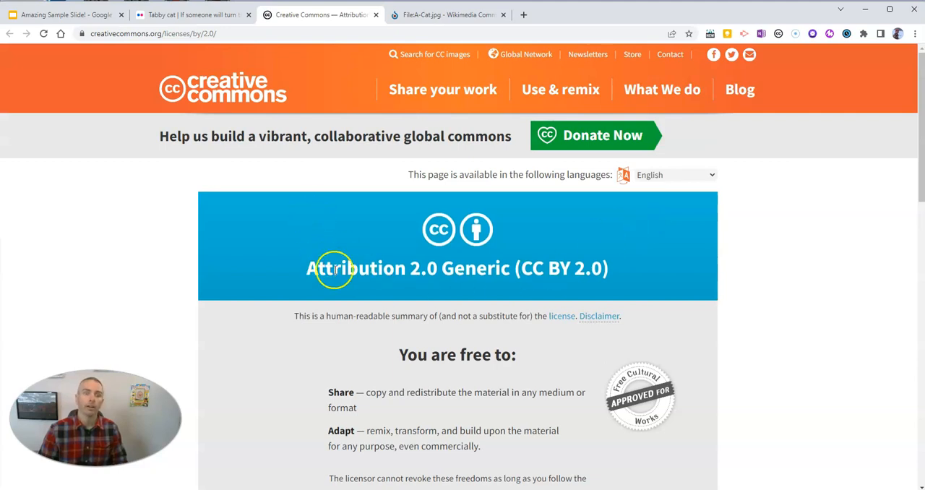
scroll(down, 3)
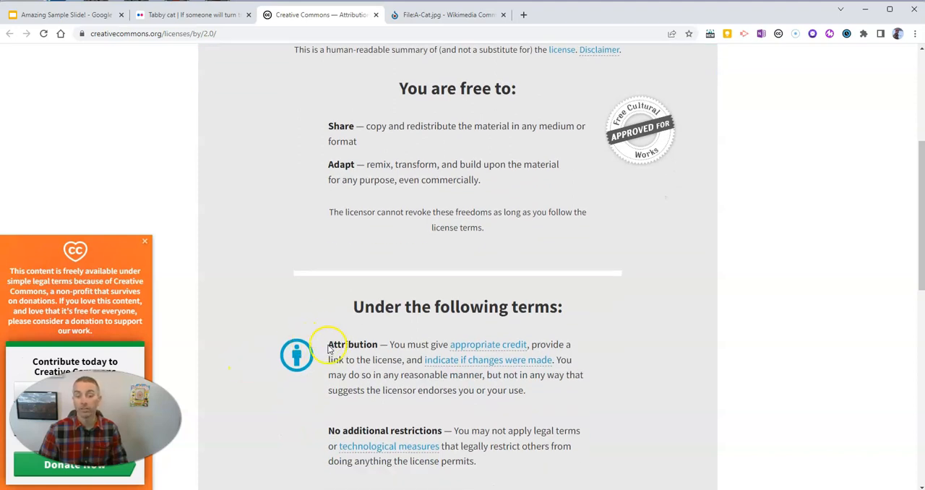
mouse_move(294, 304)
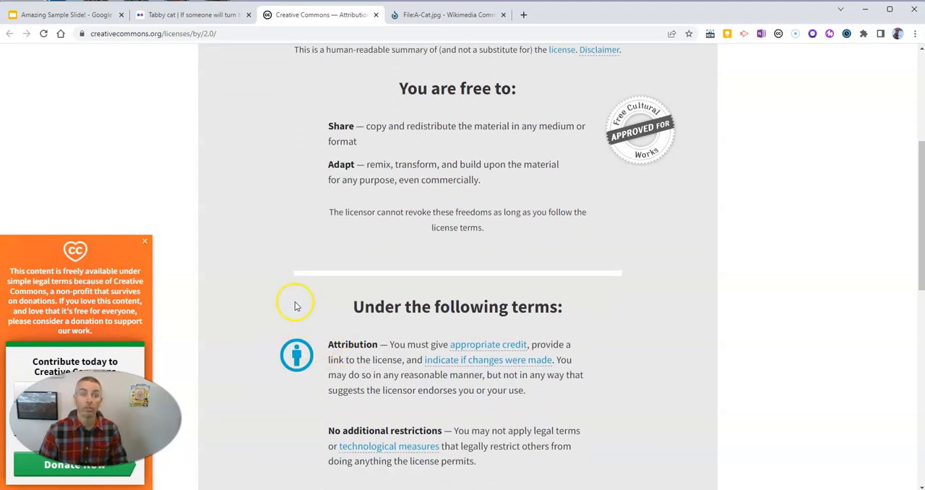
mouse_move(177, 344)
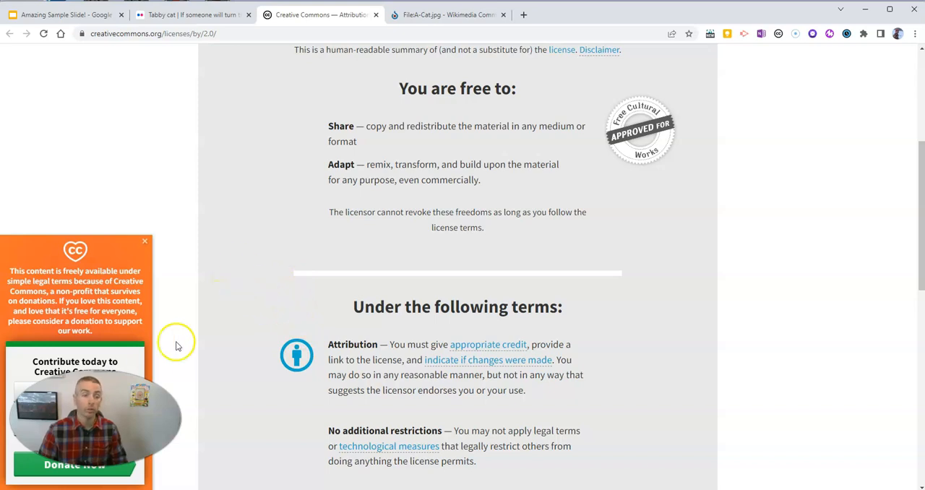